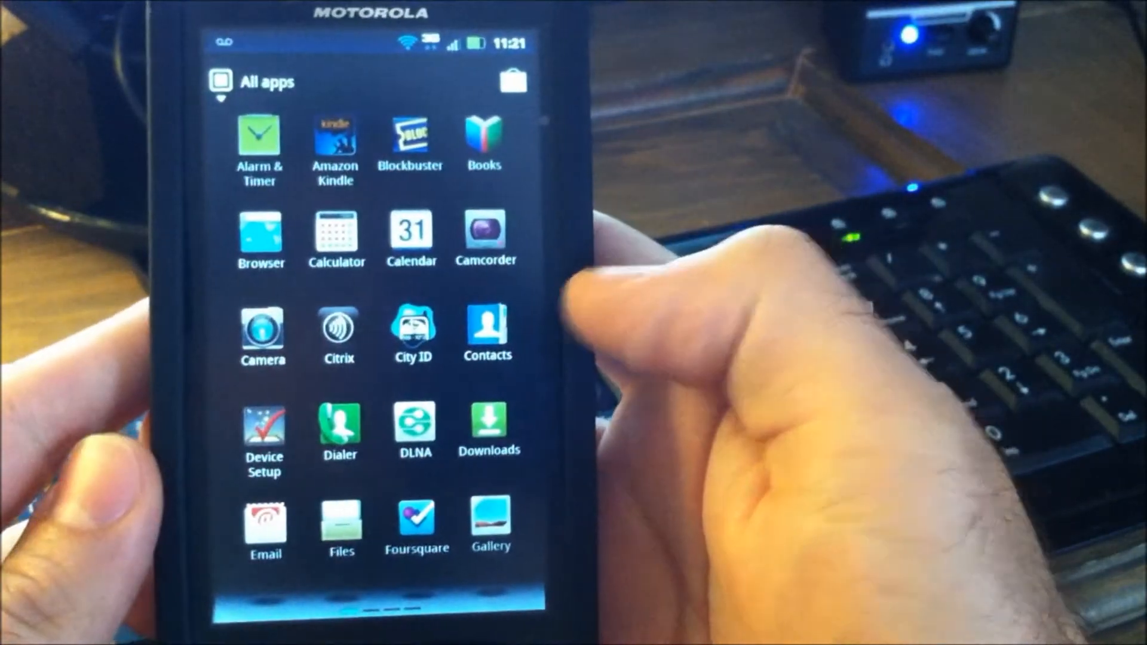
- Launch Contacts from the app drawer and open the Manage contacts import/export options
left_click(486, 332)
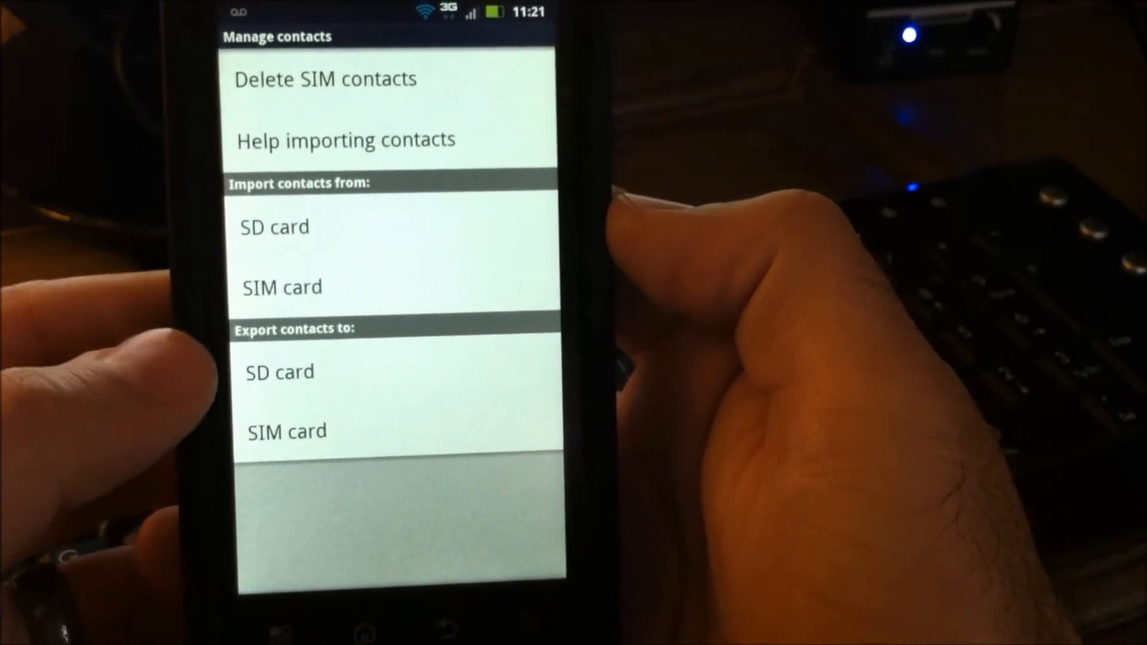
- Choose SD card under Export contacts to and confirm the export to 00001.vcf
left_click(278, 372)
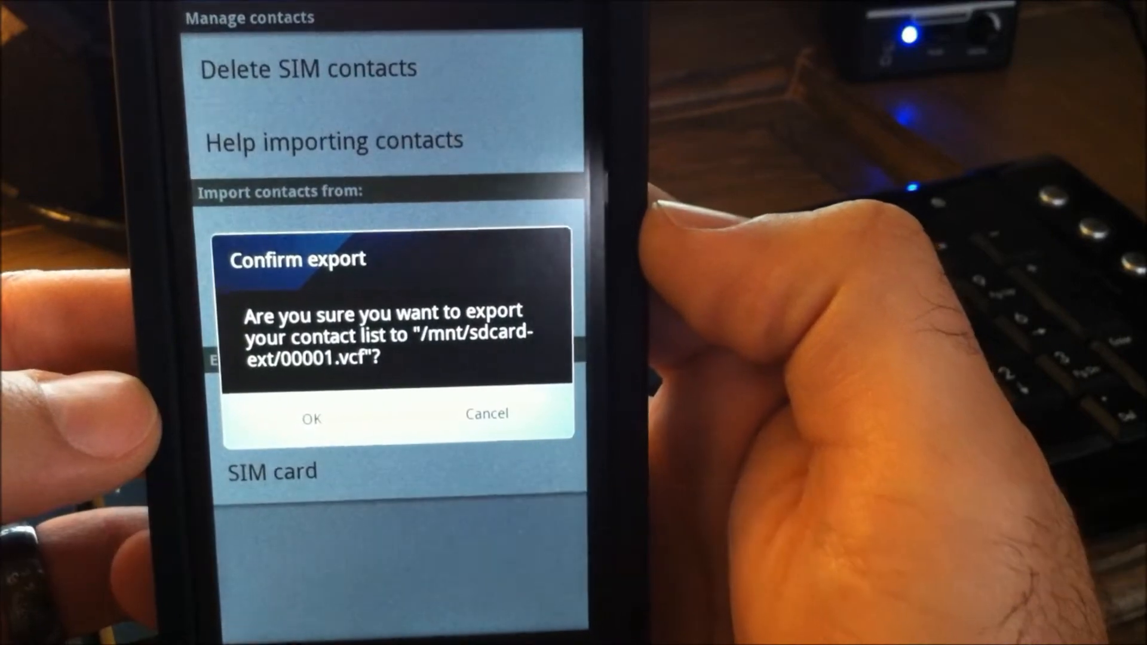
left_click(312, 417)
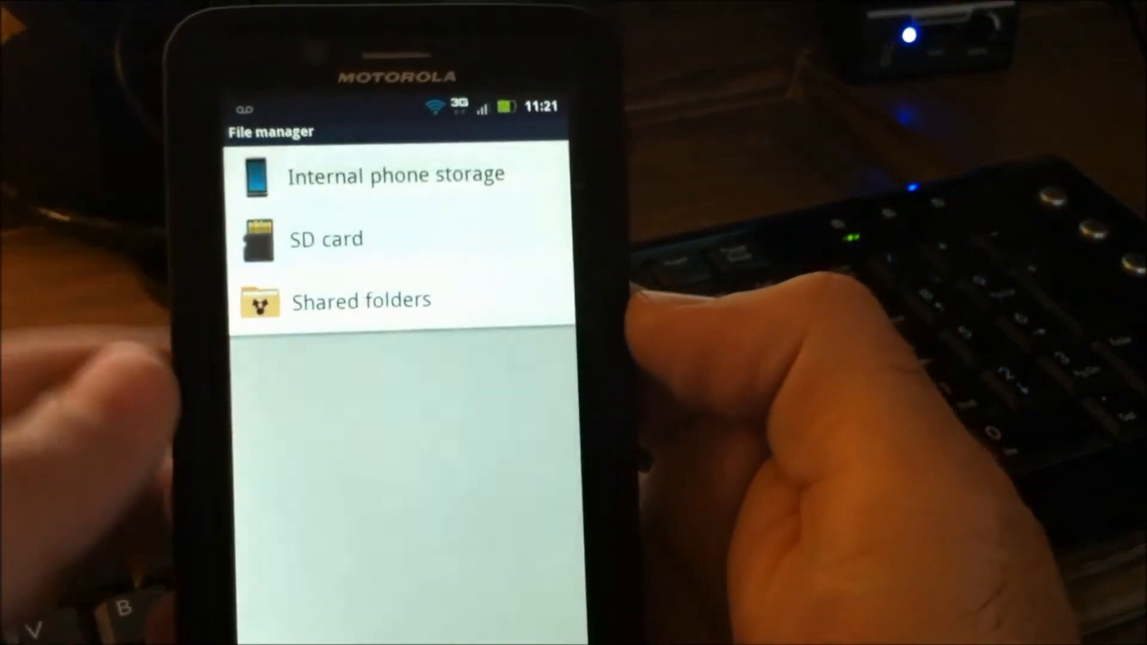
- Open the SD card in Files to see the 299 KB 00001.vcf file
left_click(325, 238)
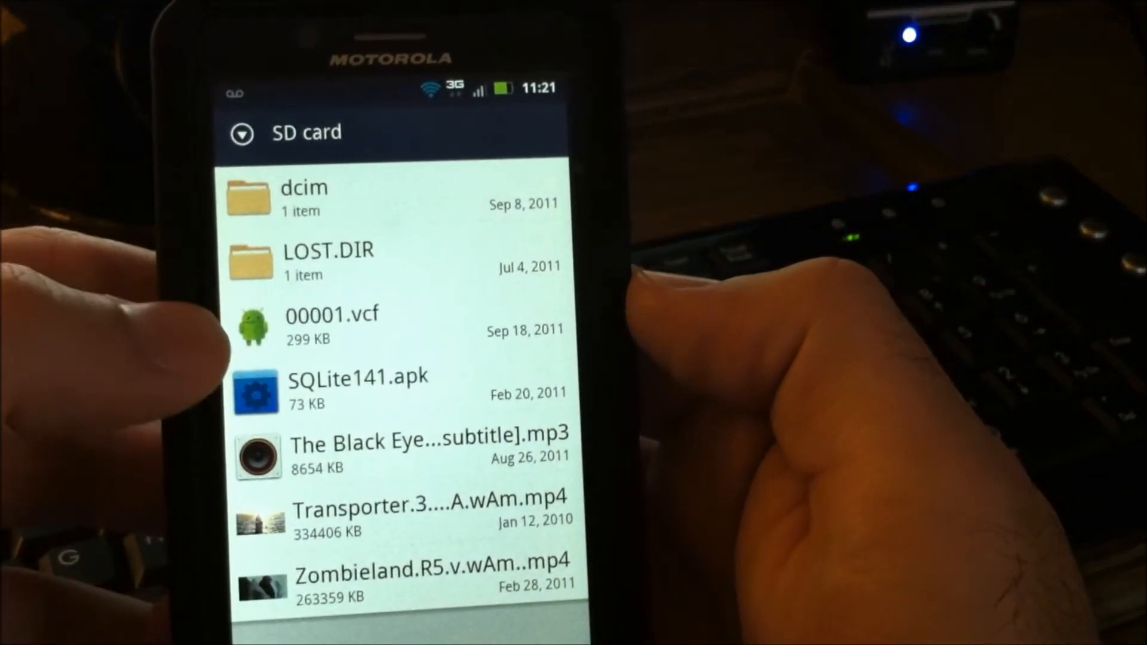